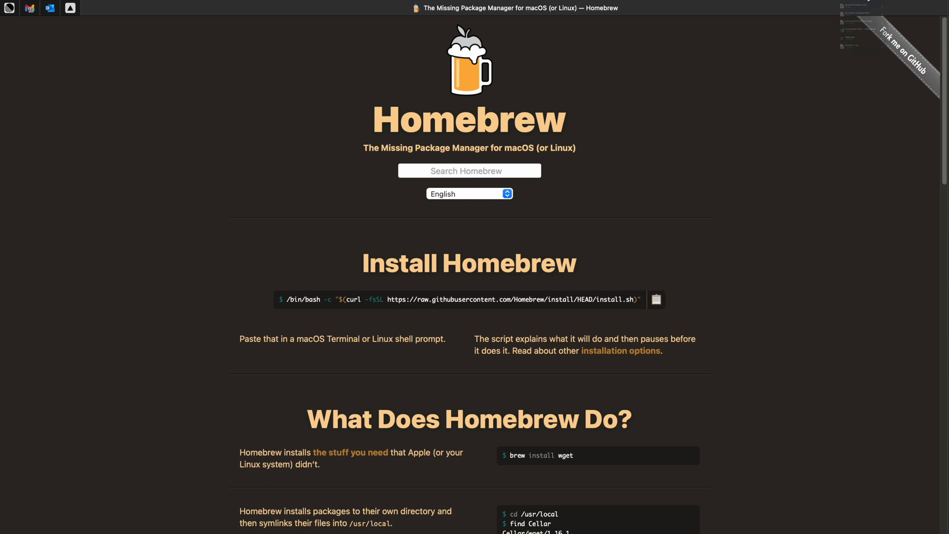
- Dismiss the Safari downloads list and scroll the Homebrew page to its install command
left_click(865, 5)
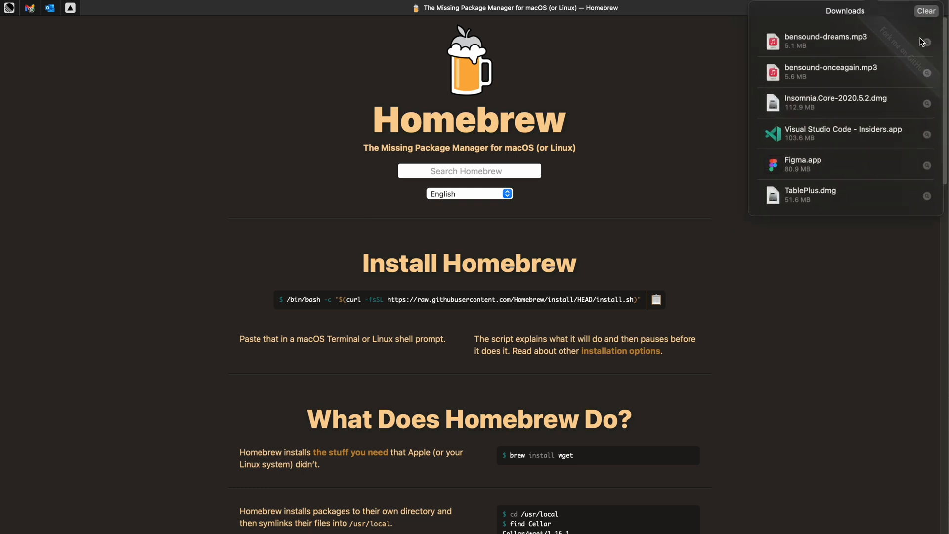
left_click(262, 306)
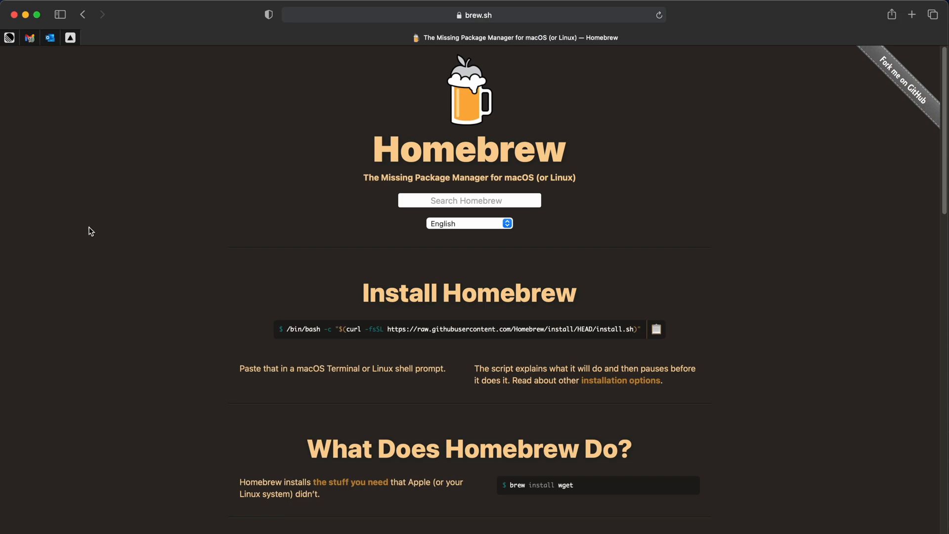
double_click(468, 149)
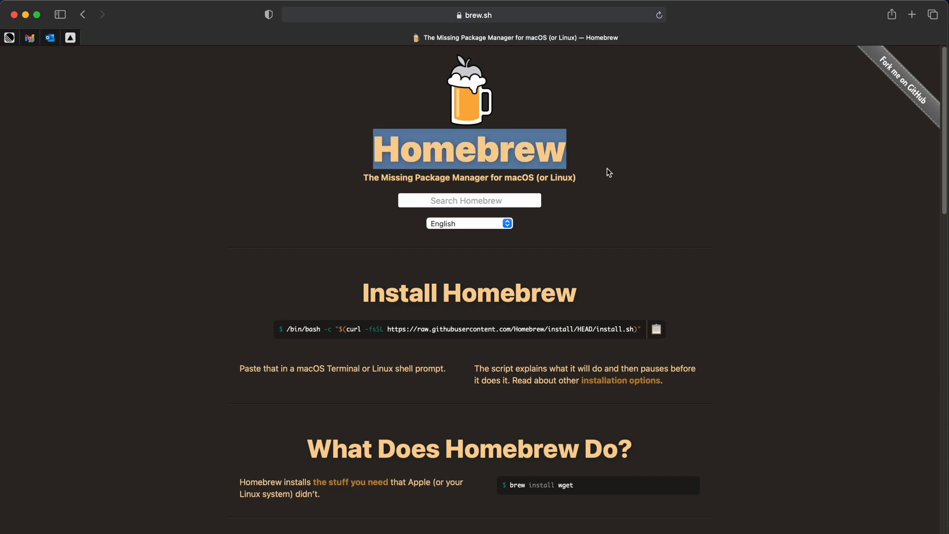
scroll("down", 3)
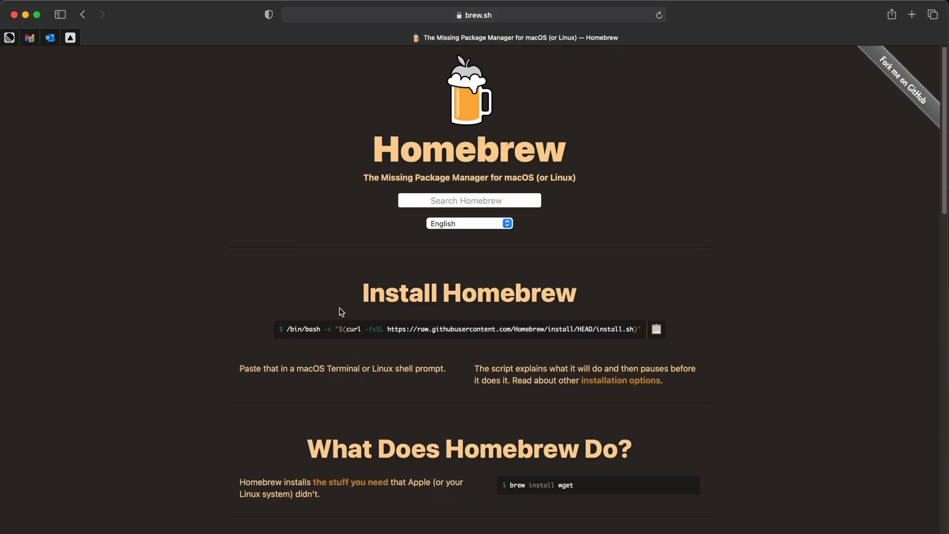
mouse_move(610, 324)
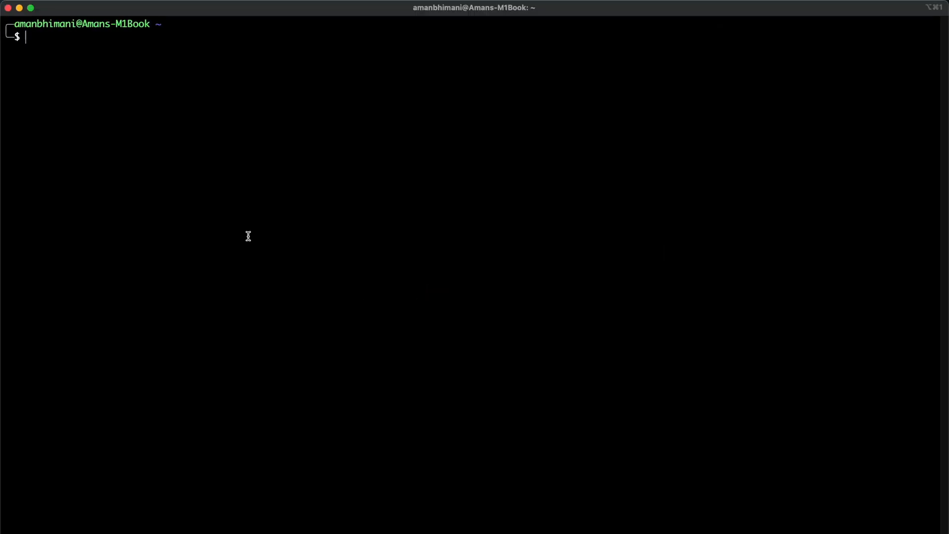
- Run the /bin/bash curl Homebrew install command in Terminal, which reports ARM is unsupported
type("/bin/bash -c \"$(curl -fsSL https://raw.githubusercontent.com/Homebrew/install/HEAD/install.sh)\"")
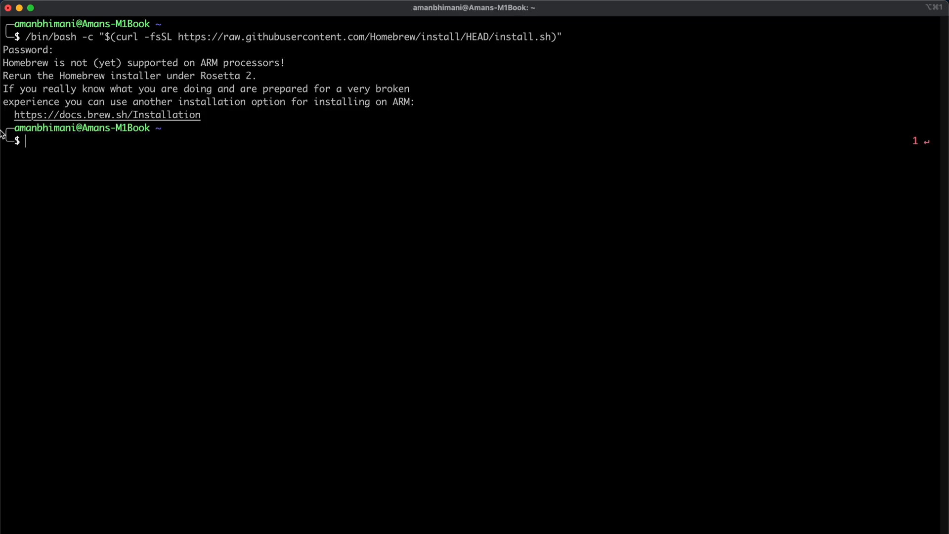
mouse_move(72, 83)
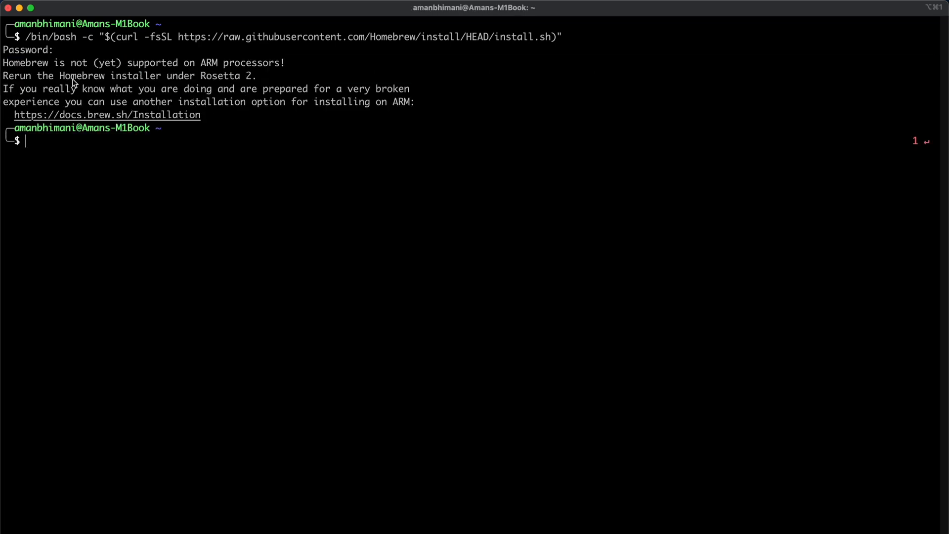
left_click_drag(3, 62, 284, 62)
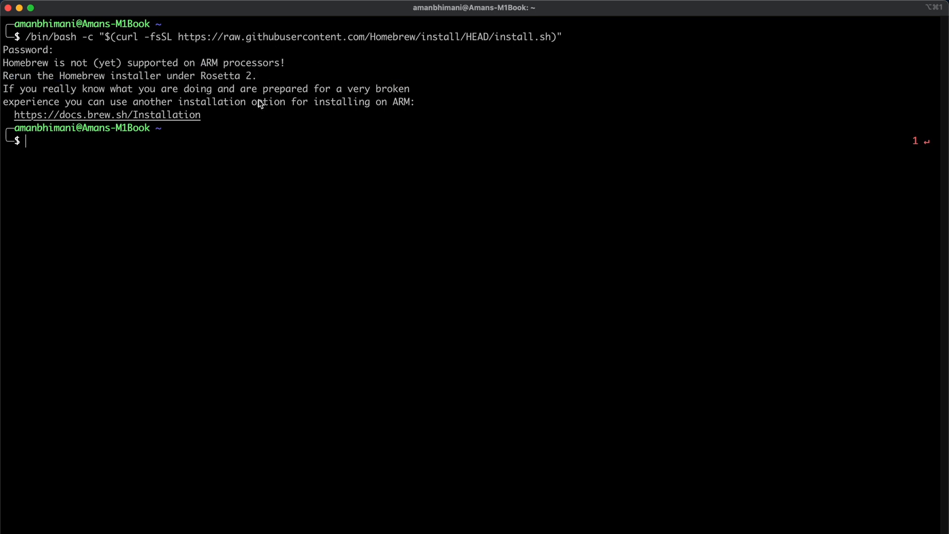
mouse_move(250, 77)
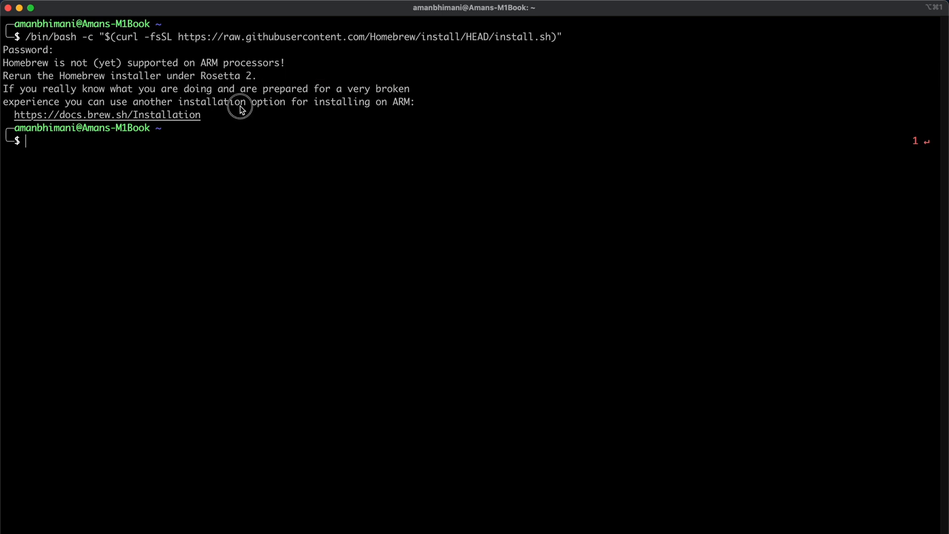
mouse_move(206, 156)
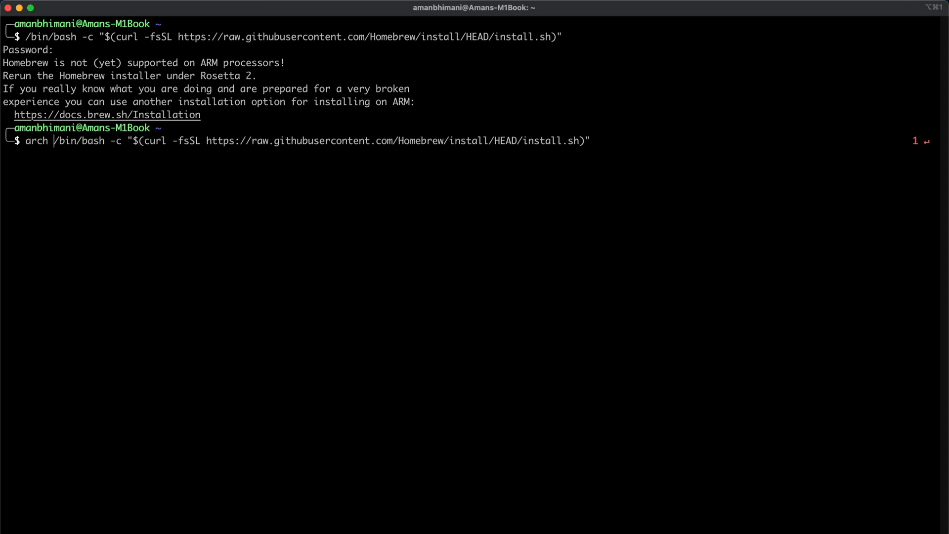
- Rerun the install command prefixed with arch -x86_64 and let the installation continue
type("-")
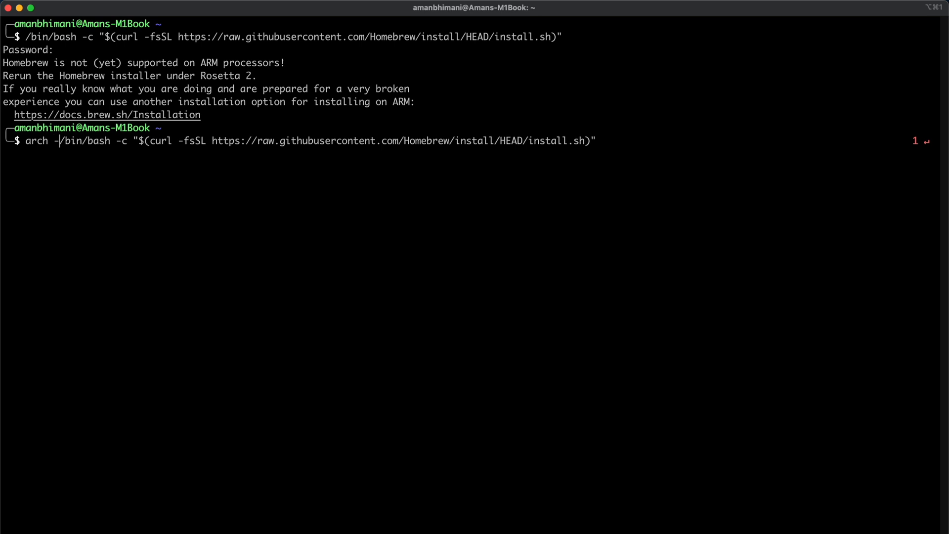
type("x86")
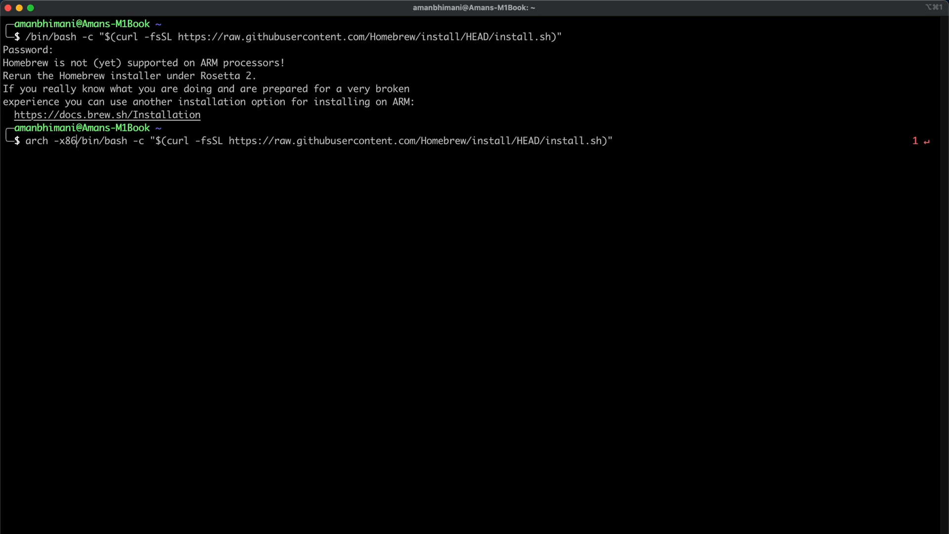
type("_64")
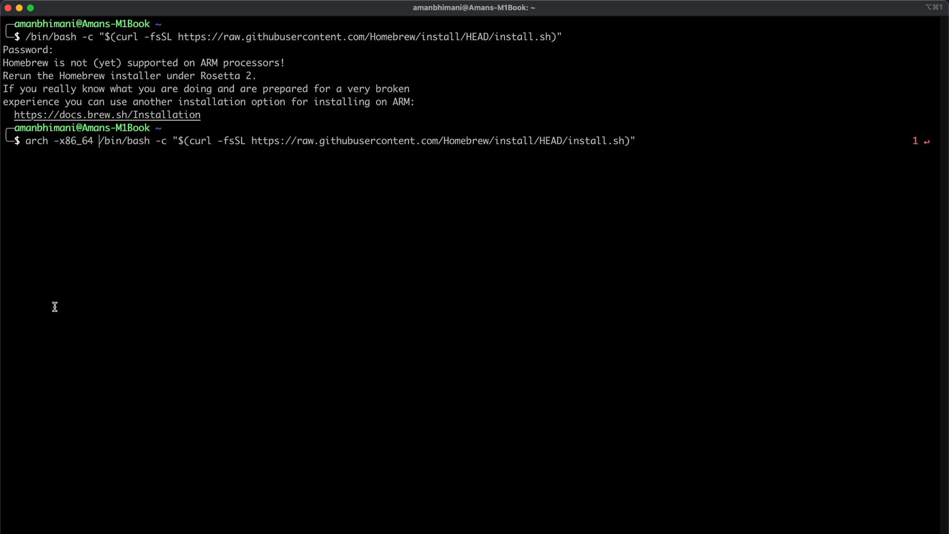
double_click(70, 140)
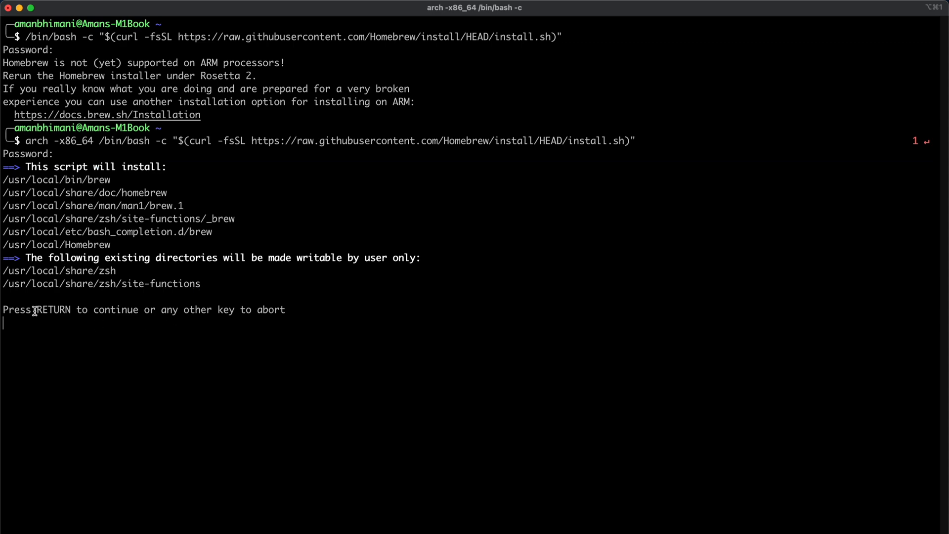
key("Return")
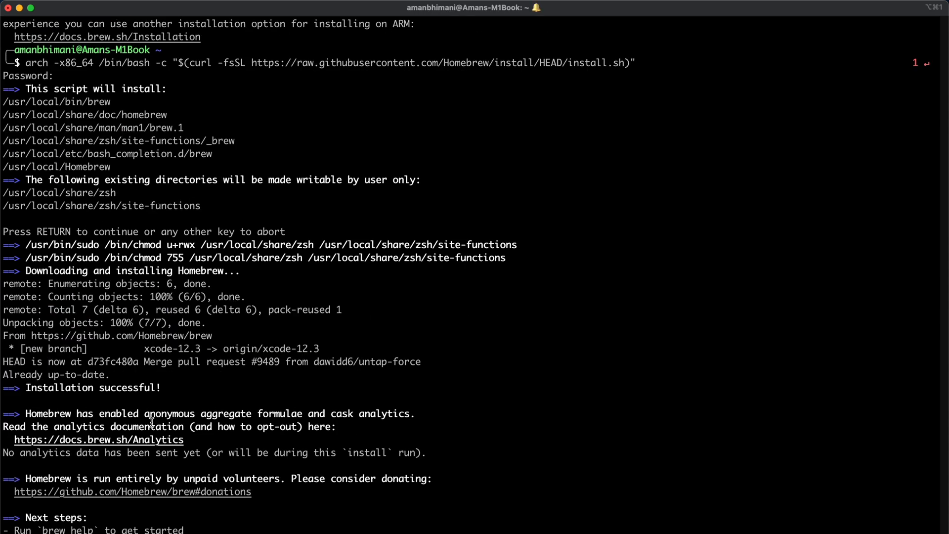
- Check the installed version with brew -v, reporting Homebrew 2.6.2
scroll("down", 3)
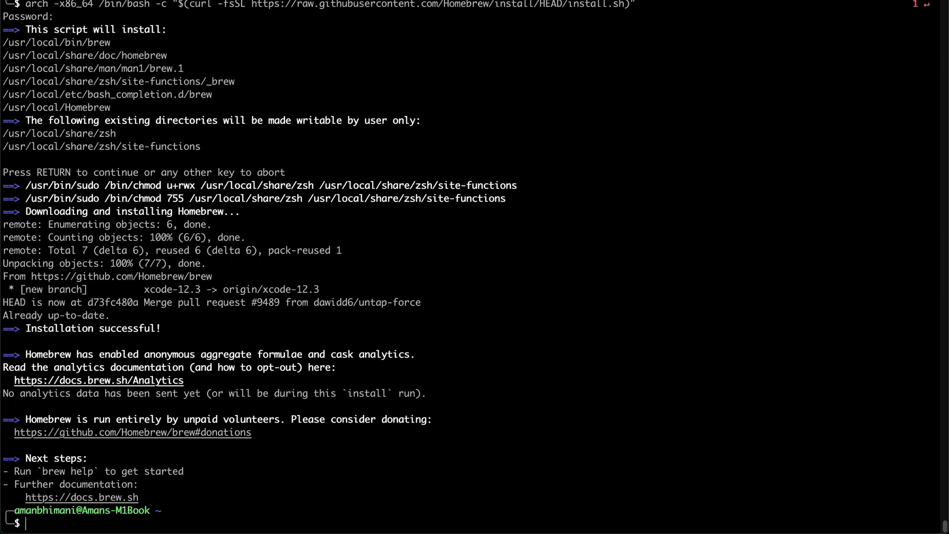
type("brew -v")
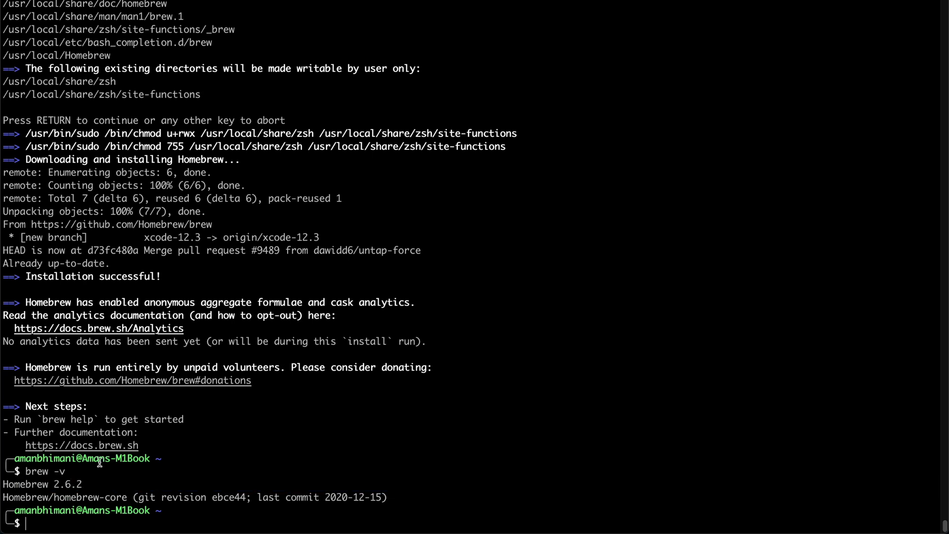
- Write out arch -x86_64 brew at the prompt, removing the stray characters after brew
type("brew")
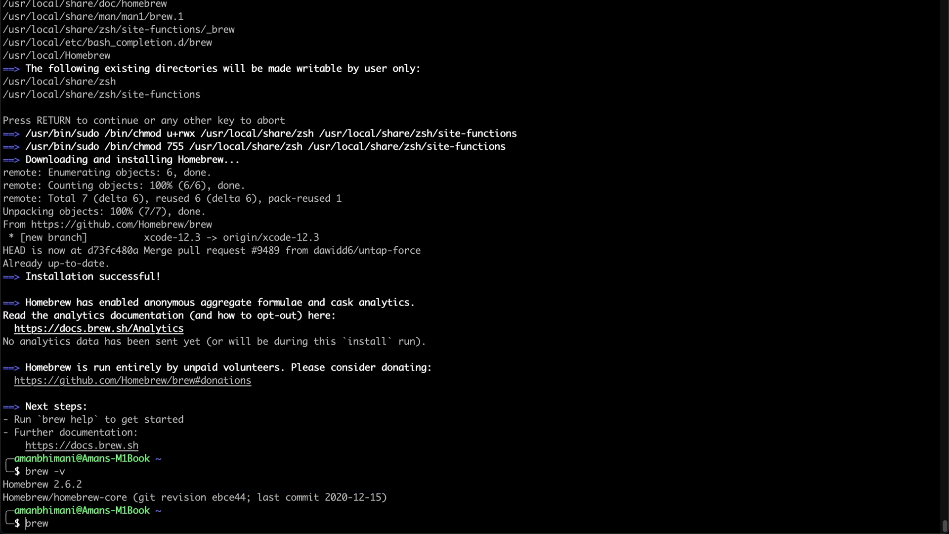
type("arch")
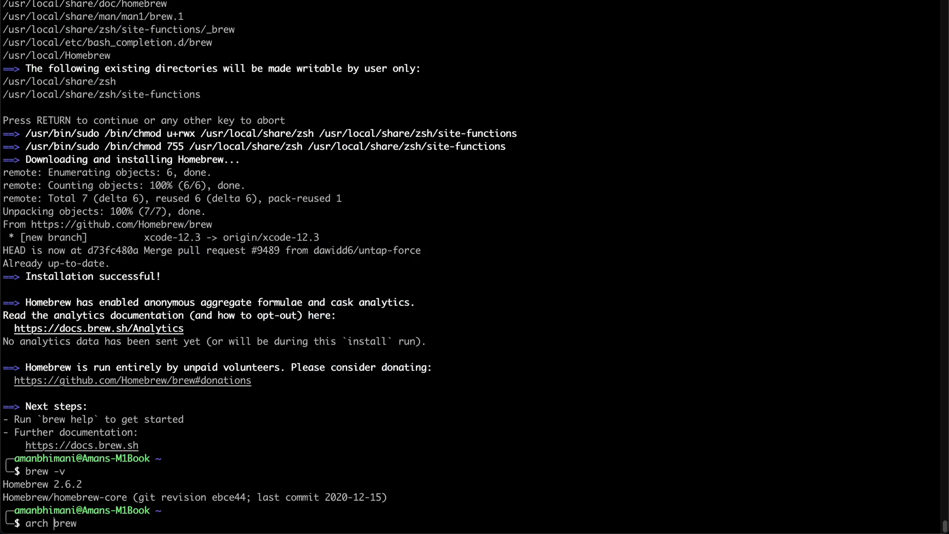
type("-x86_64")
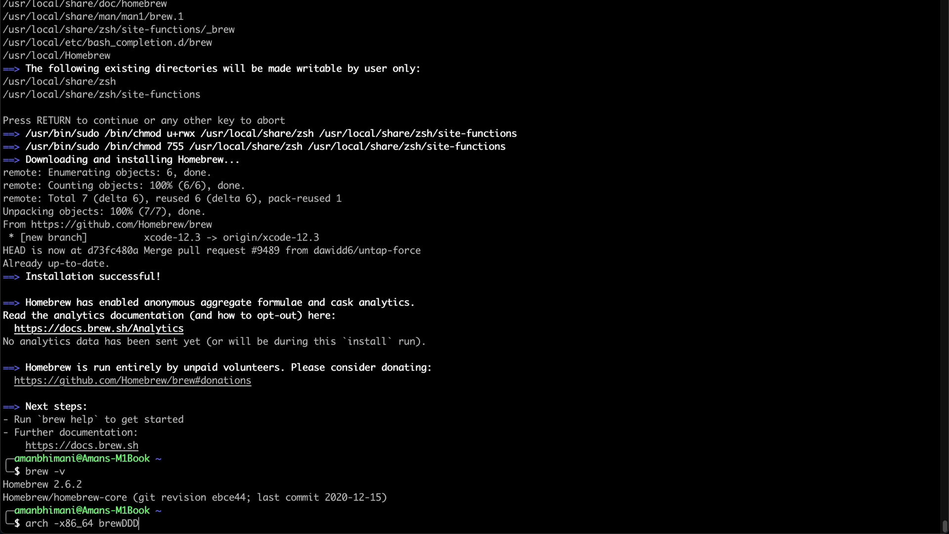
key("Backspace")
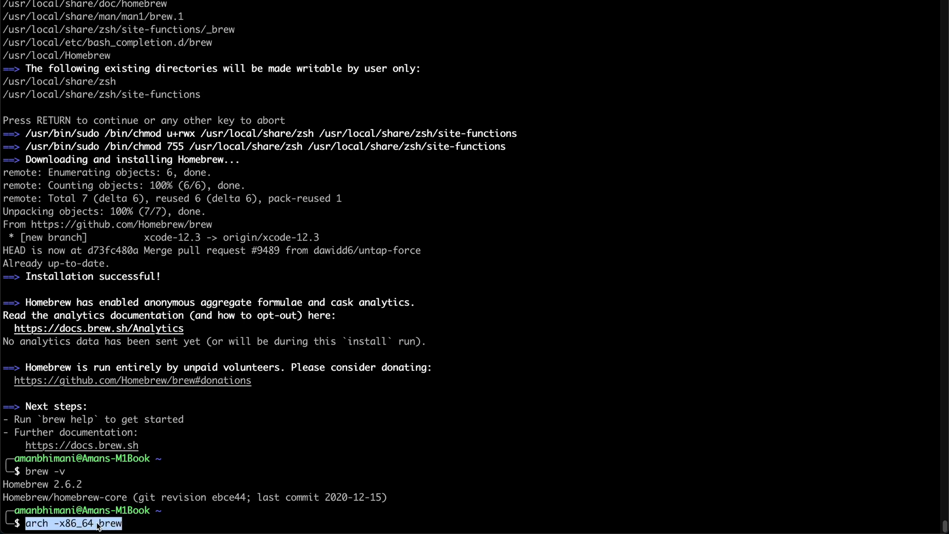
type("open .")
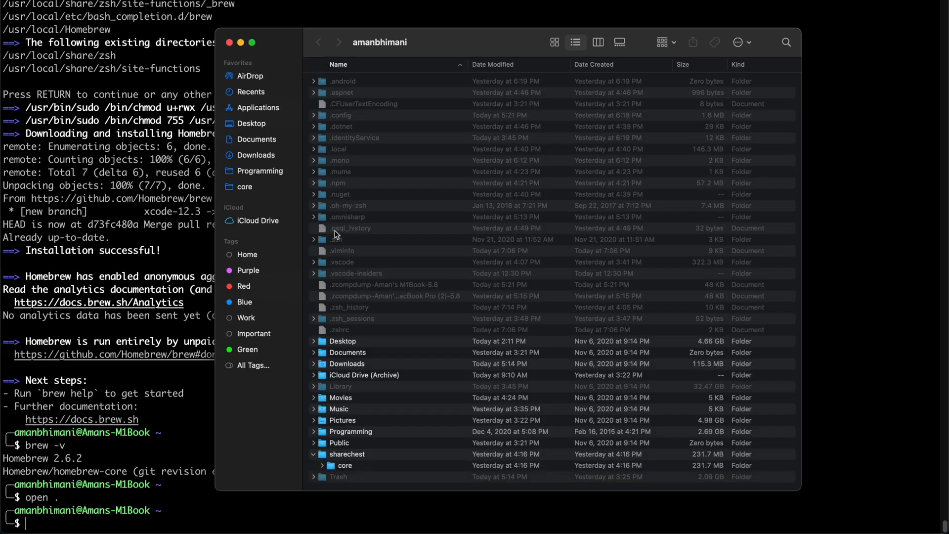
left_click(339, 329)
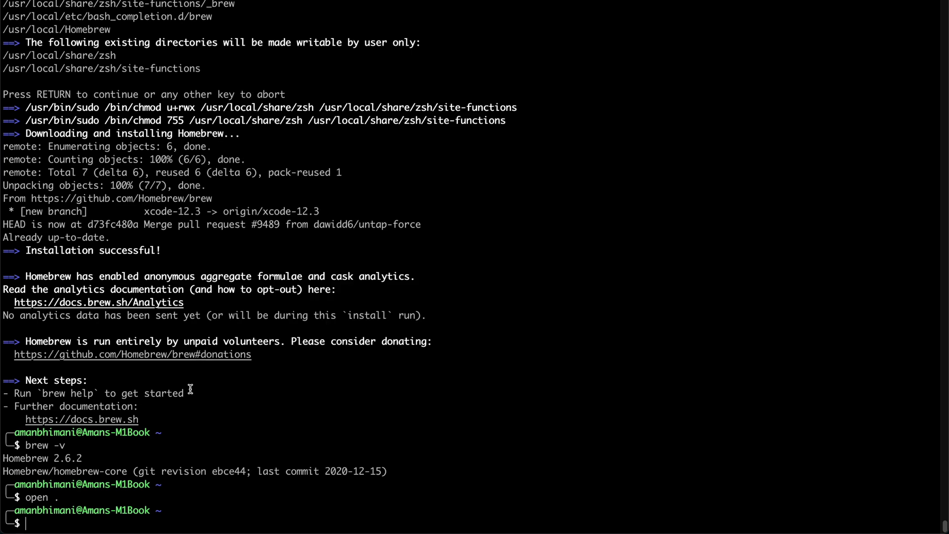
- List the home folder with ls -la to locate .zshrc
type("ls -la")
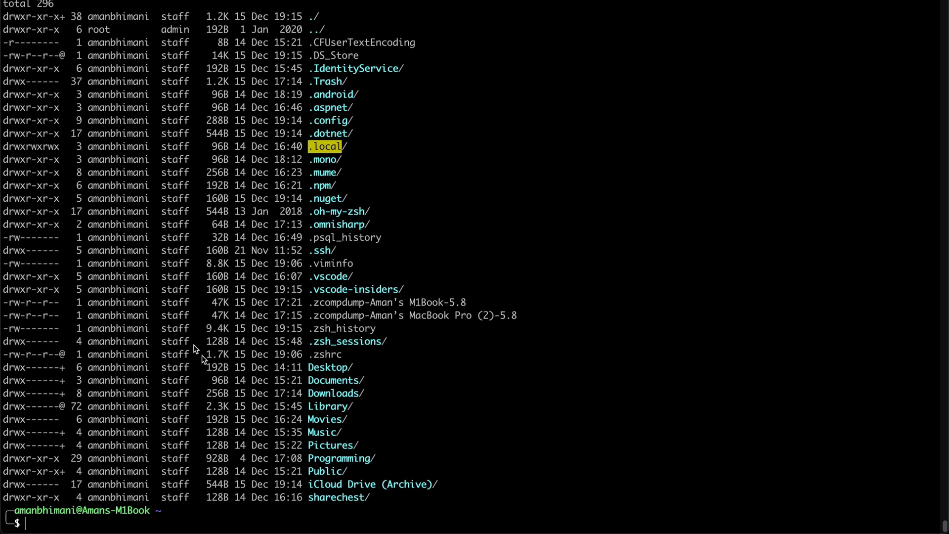
mouse_move(343, 254)
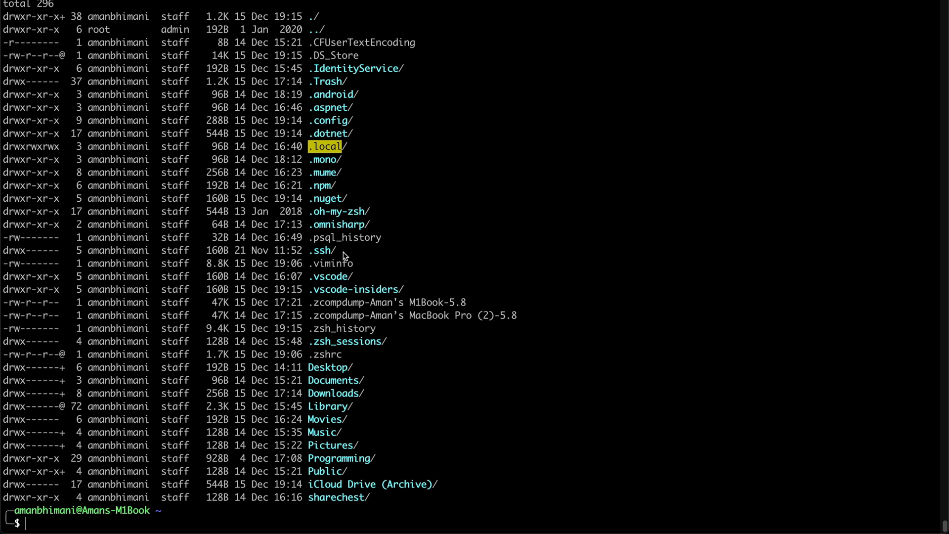
double_click(324, 354)
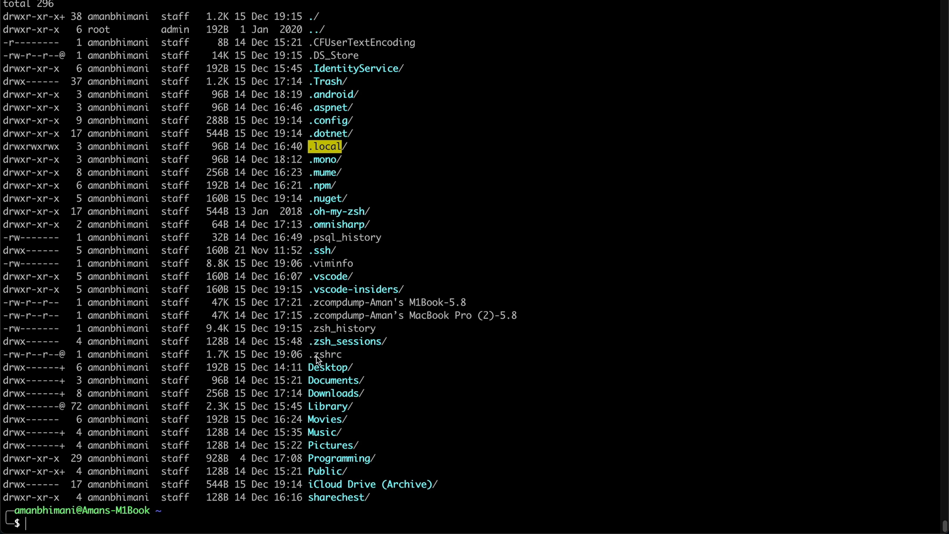
mouse_move(230, 484)
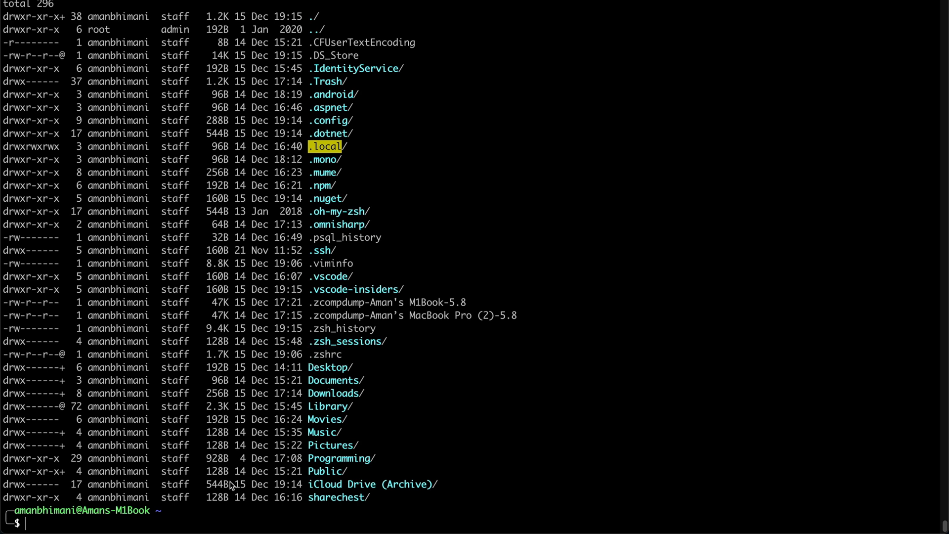
- Edit ~/.zshrc in vim to add alias brew='arch -x86_64 brew', then save and quit
type("vim ~/.zshrc")
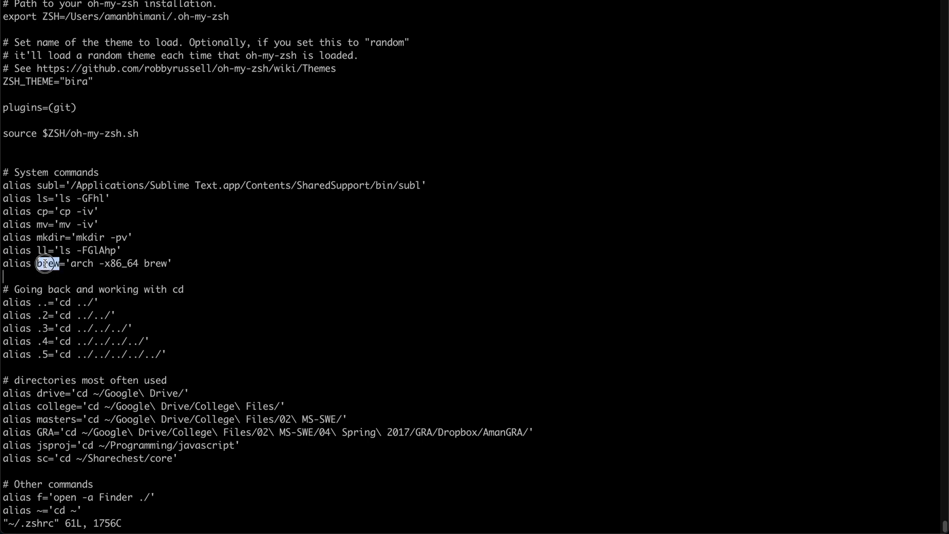
left_click_drag(71, 263, 139, 263)
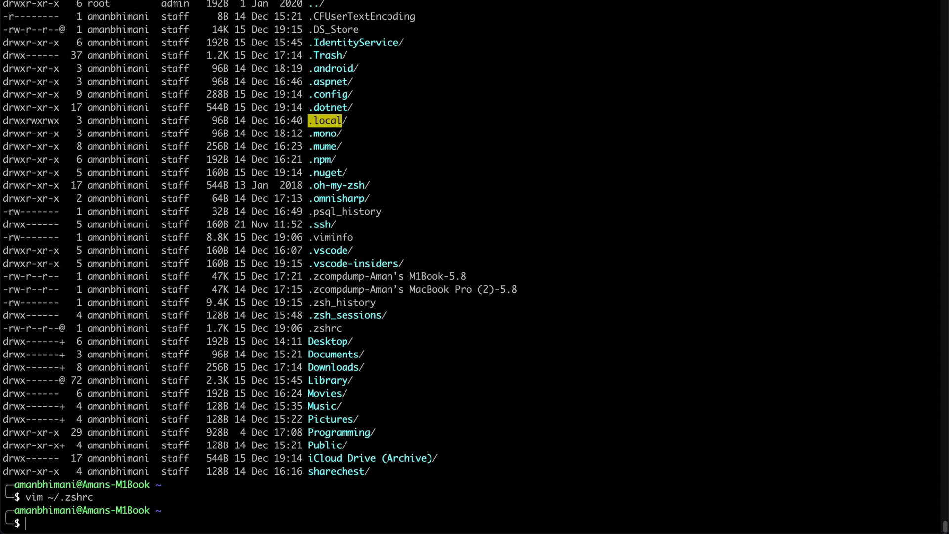
- Run brew install htop, pouring htop 3.0.3, then enter htop at the prompt
type("brew")
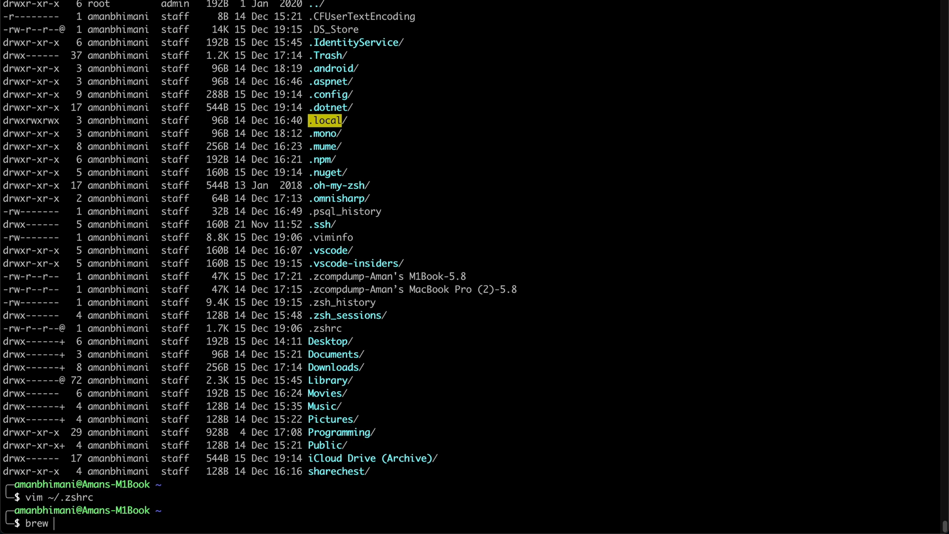
type("install ho")
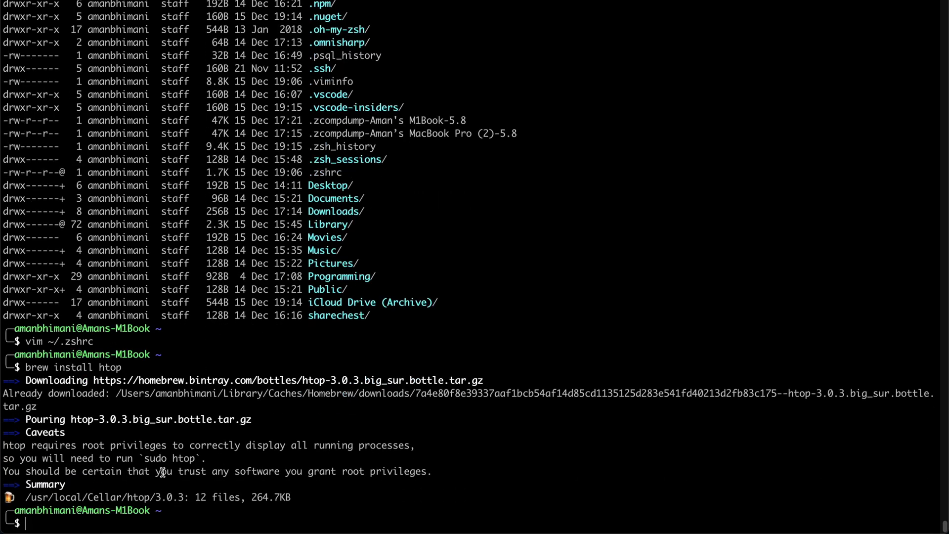
mouse_move(111, 367)
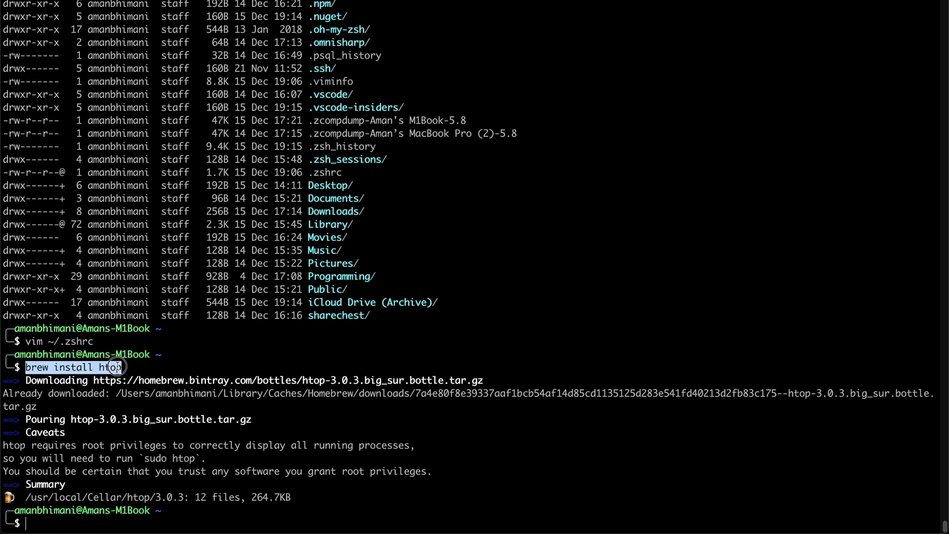
type("htop")
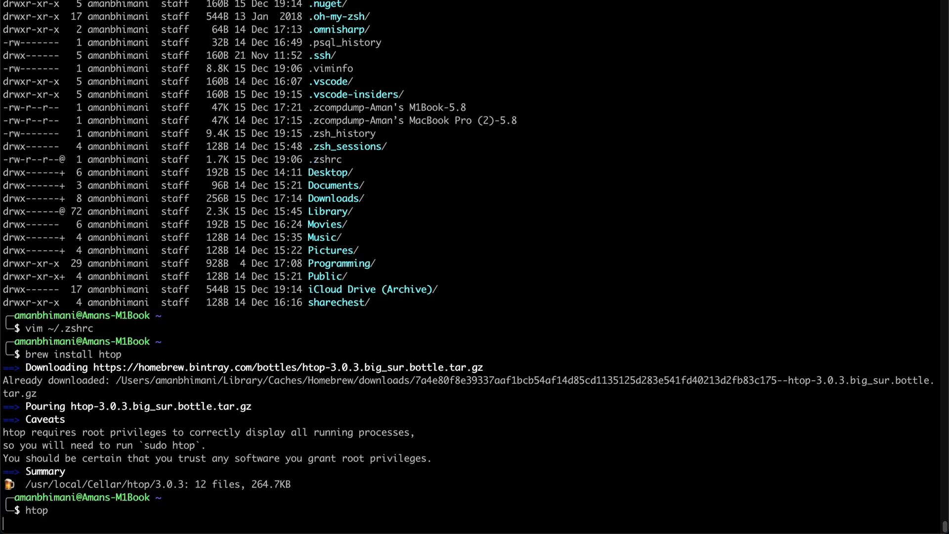
- Run htop, then brew services list showing postgresql as started
key("Return")
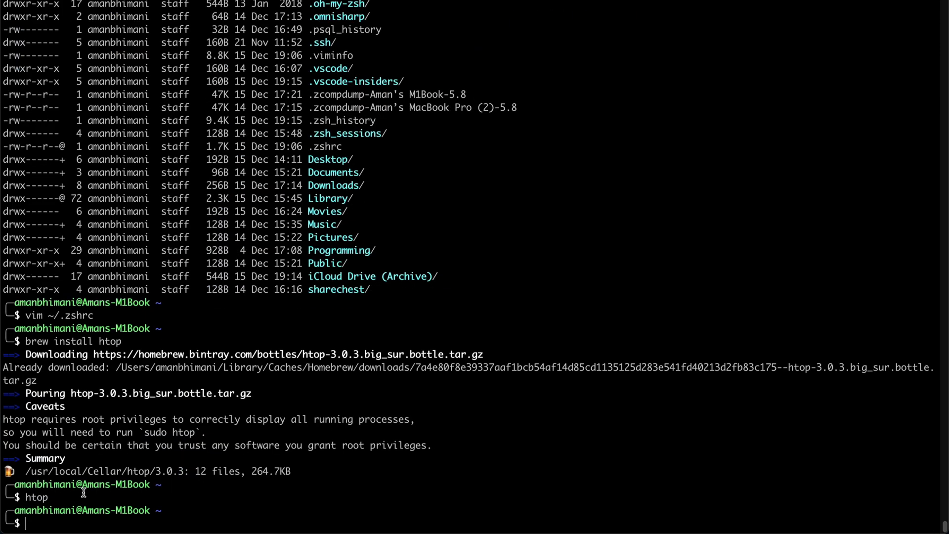
type("brew serv")
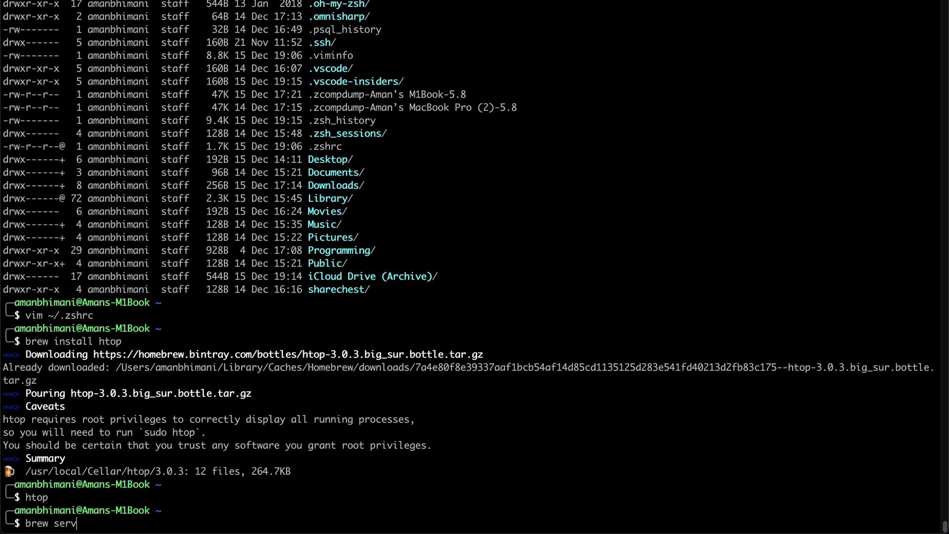
type("ices list")
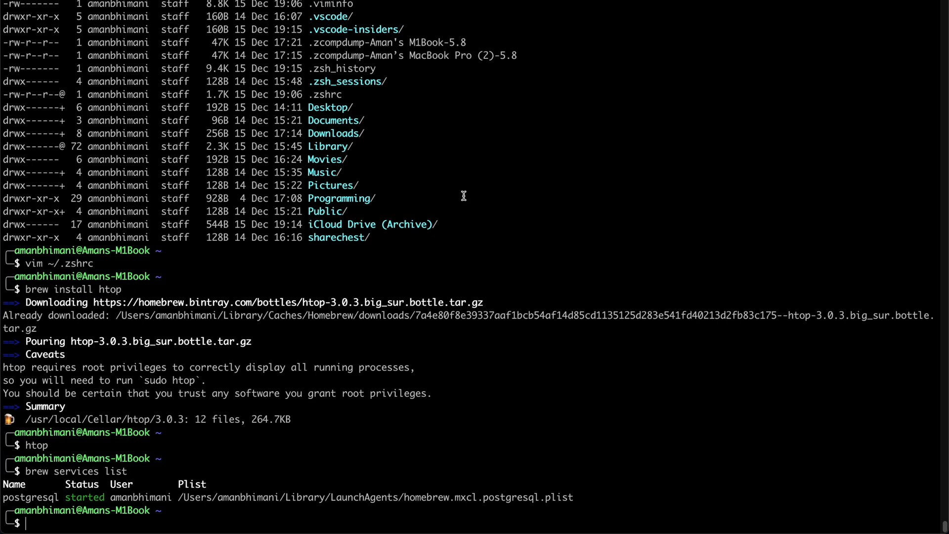
mouse_move(198, 352)
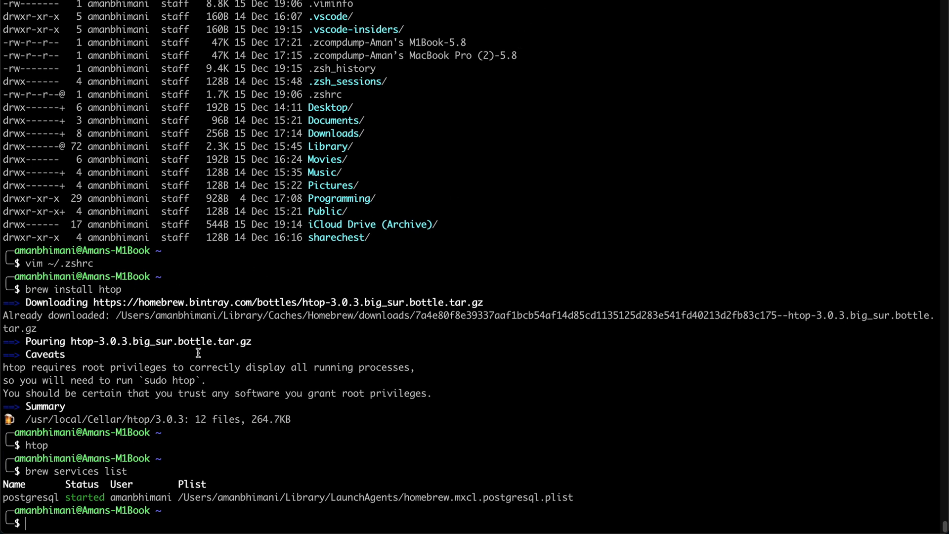